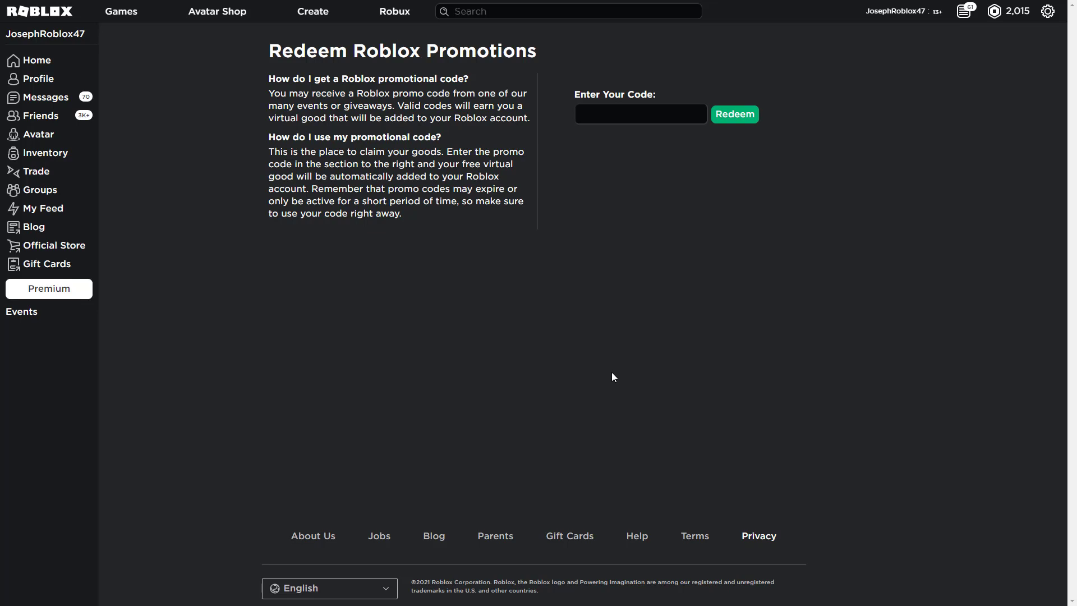
pyautogui.moveTo(659, 222)
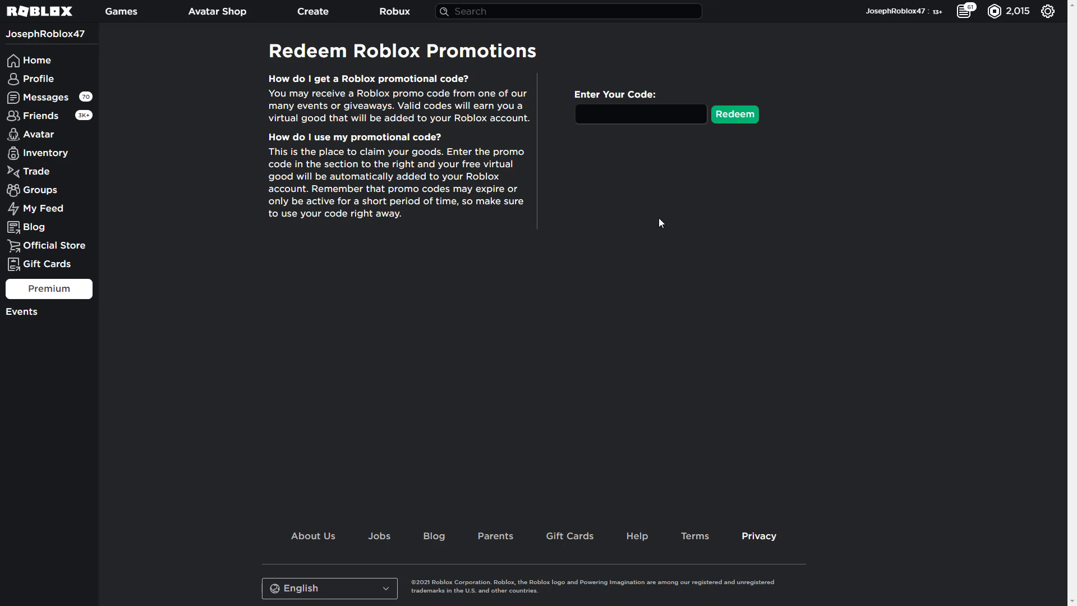
# - Redeem RIHAPPYCAT2021, which is already redeemed, then replace it with TWEETROBLOX
pyautogui.write('RIHAPP')
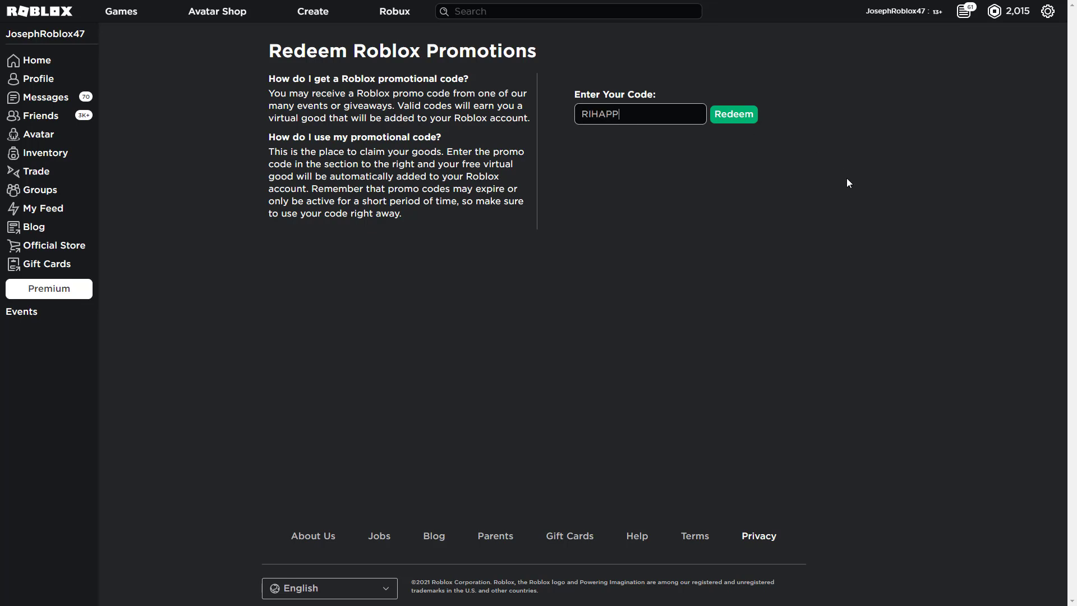
pyautogui.write('YCAT2021')
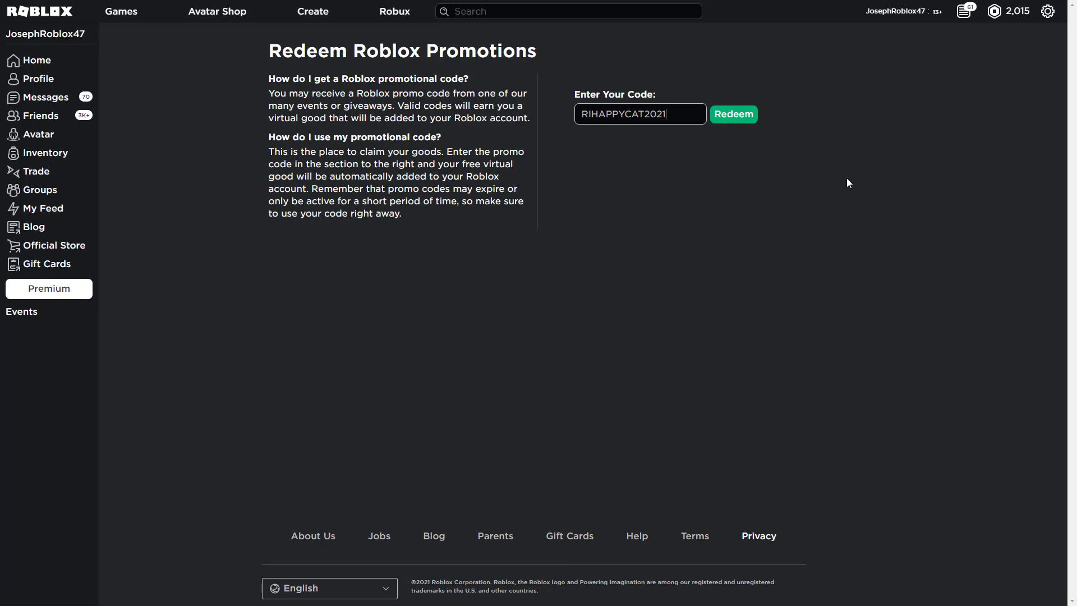
pyautogui.click(734, 114)
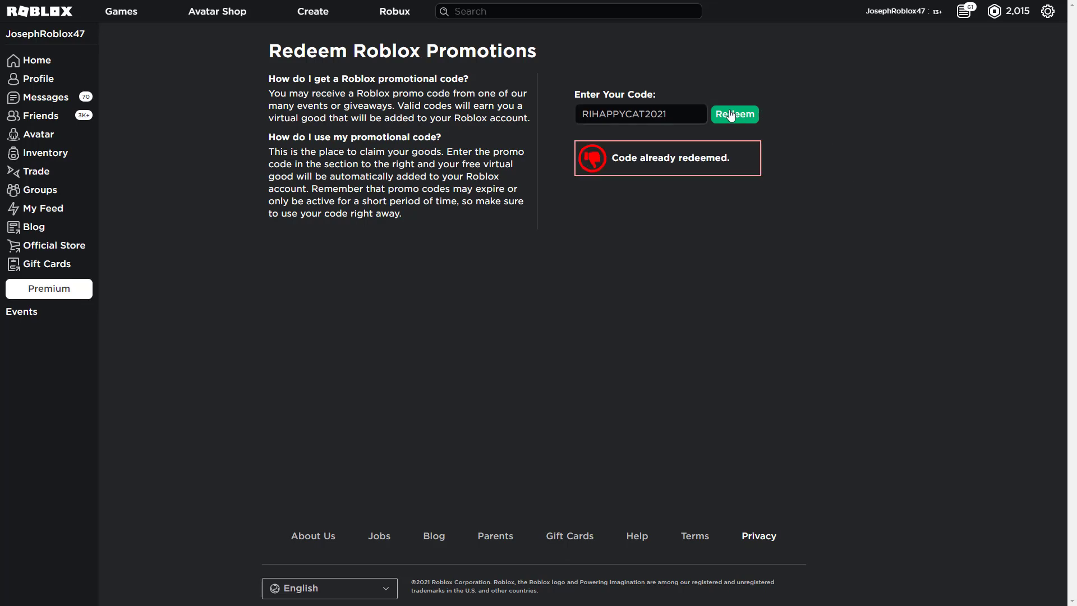
pyautogui.tripleClick(639, 114)
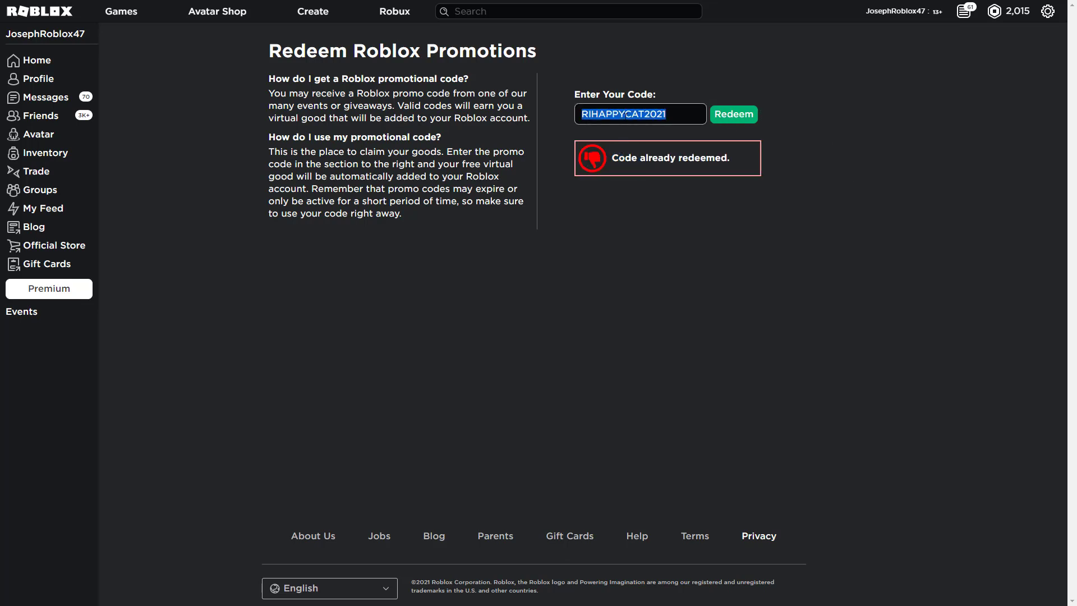
pyautogui.write('TWEETROBLOX')
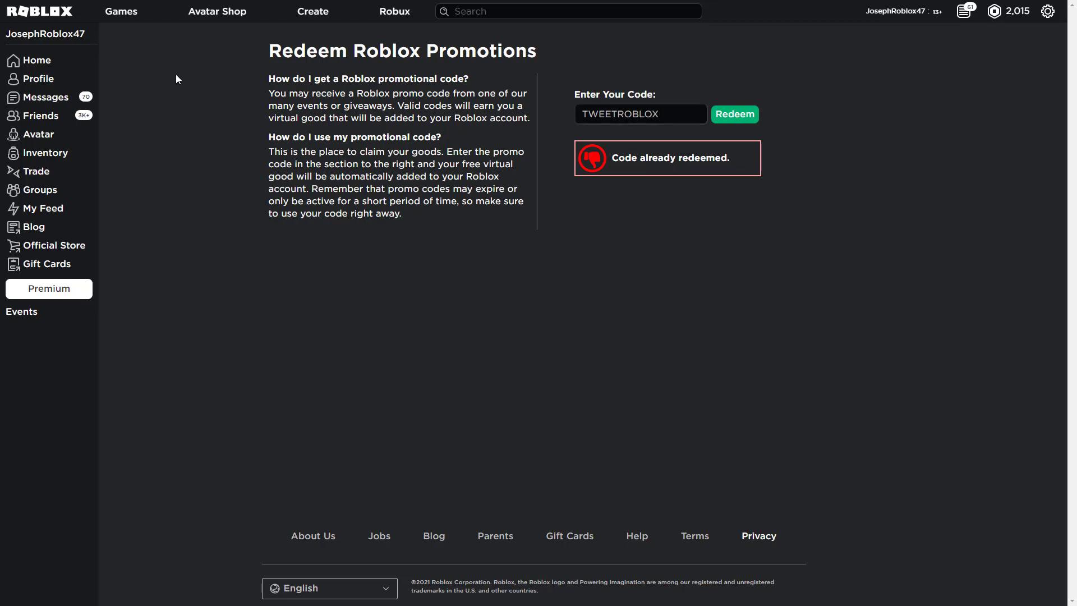
# - Close the chat windows and view all free items in the Avatar Shop
pyautogui.click(217, 11)
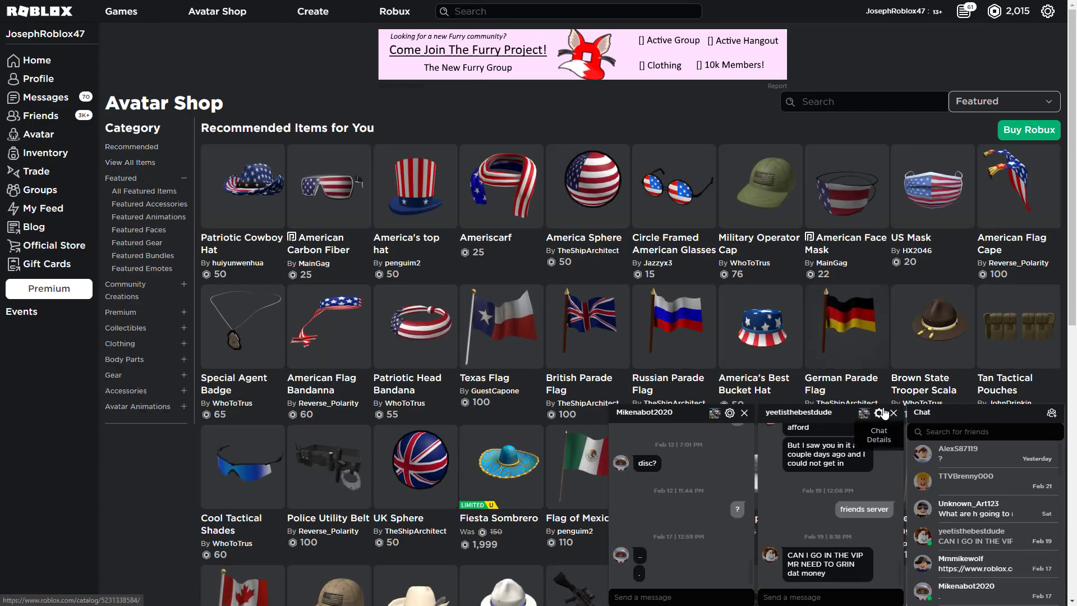
pyautogui.click(744, 413)
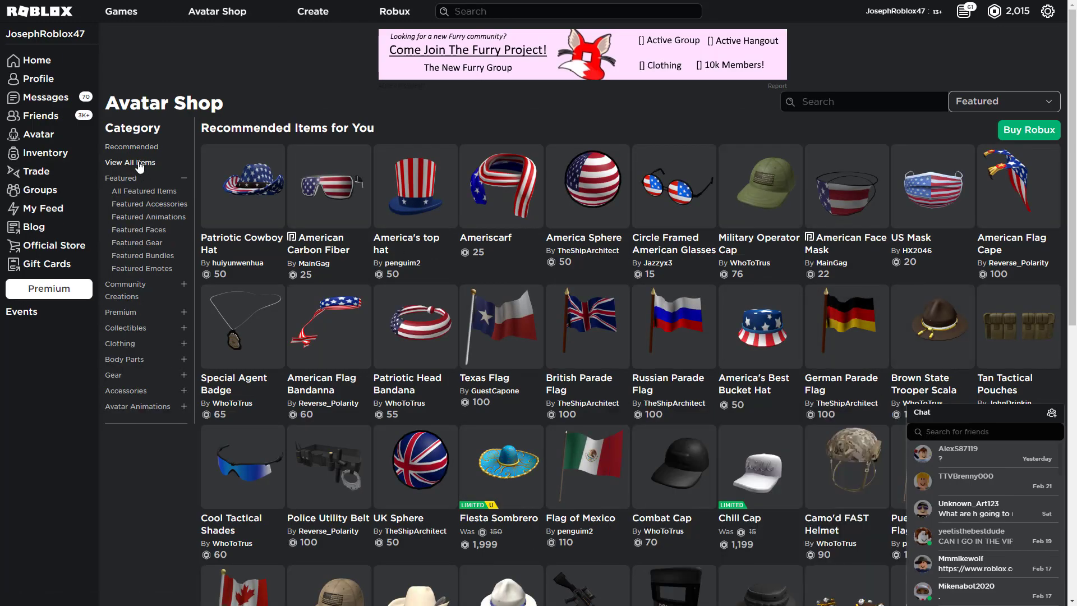
pyautogui.click(130, 162)
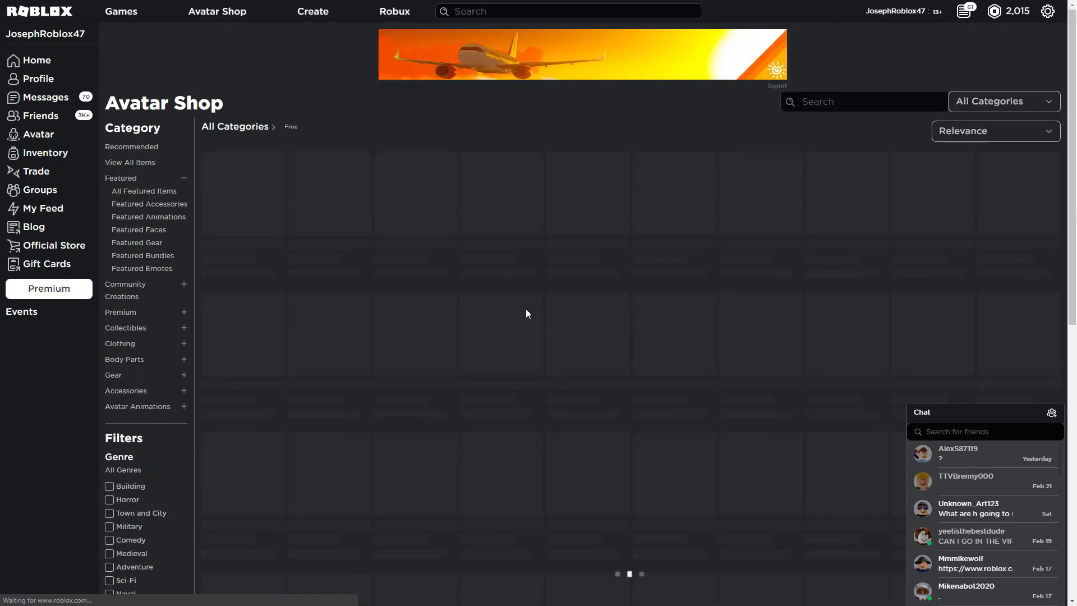
# - Open the Avatar Editor and list owned hats under the Clothing dropdown
pyautogui.scroll(-3)
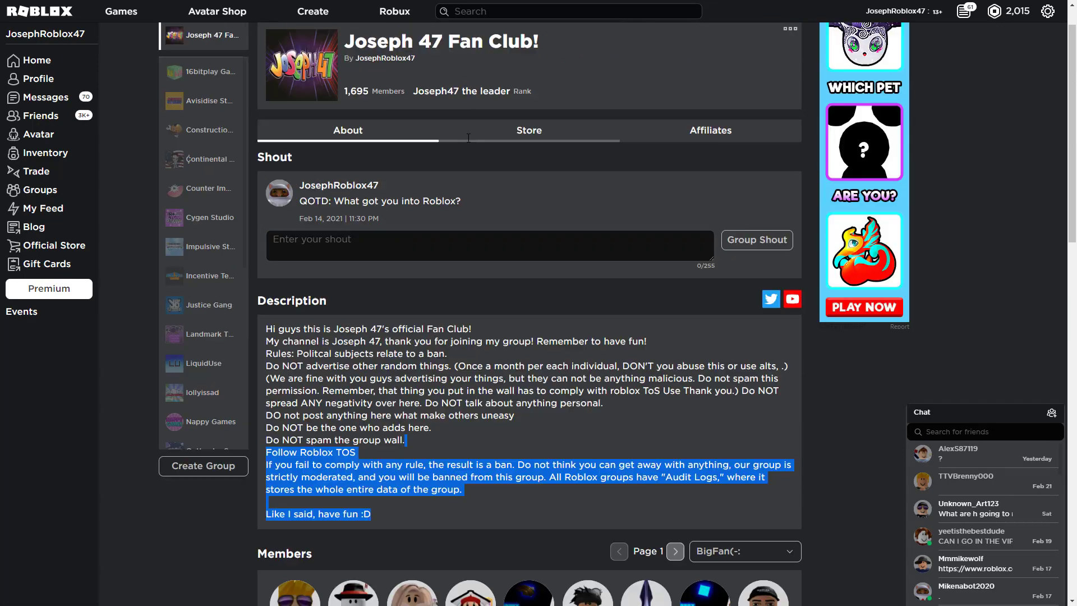
pyautogui.click(37, 134)
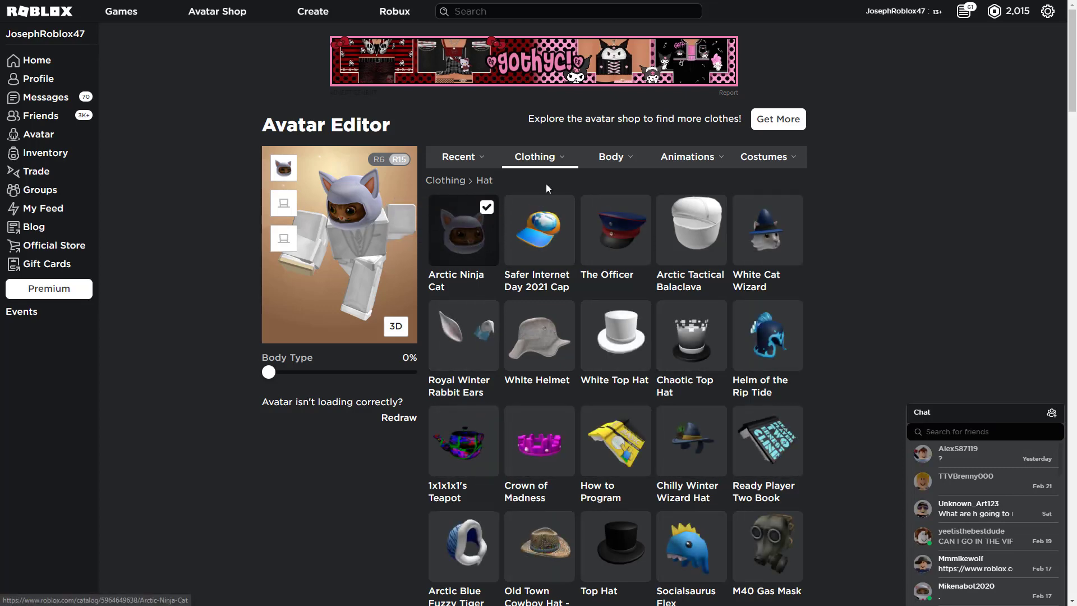
pyautogui.click(539, 156)
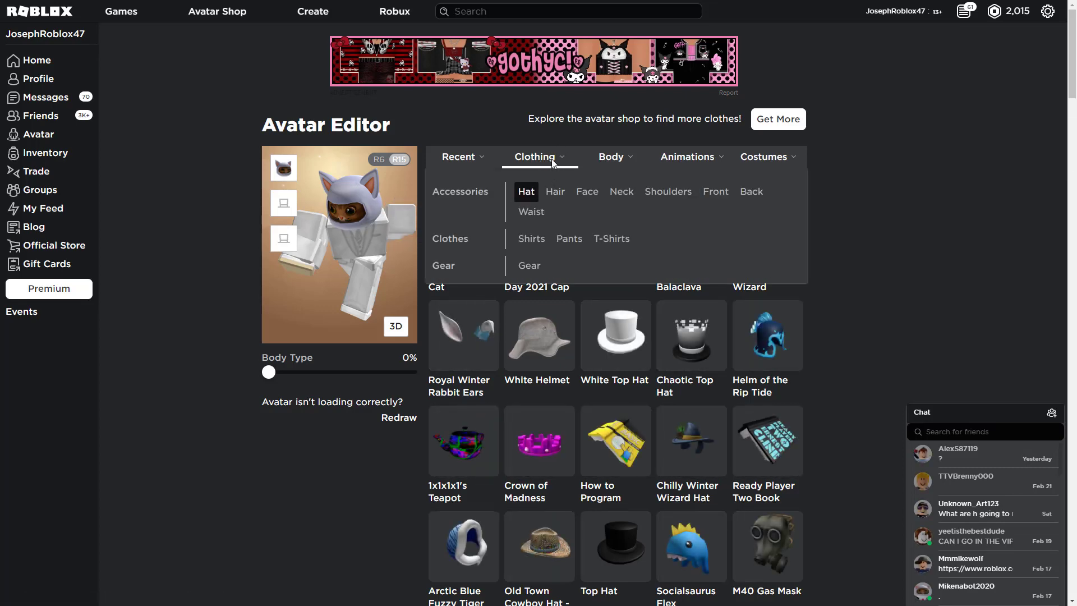
pyautogui.click(526, 191)
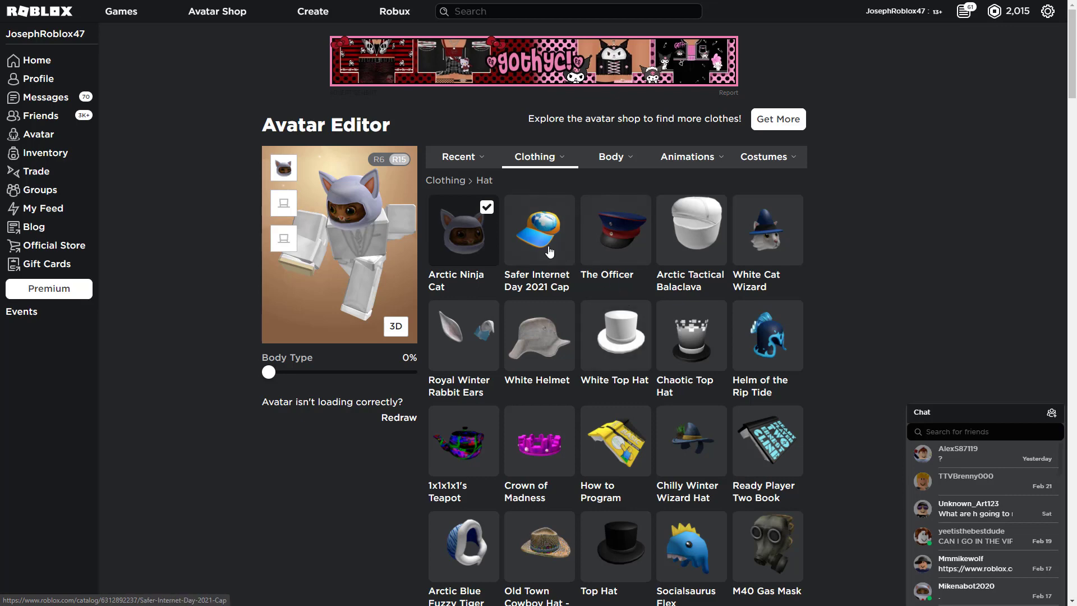